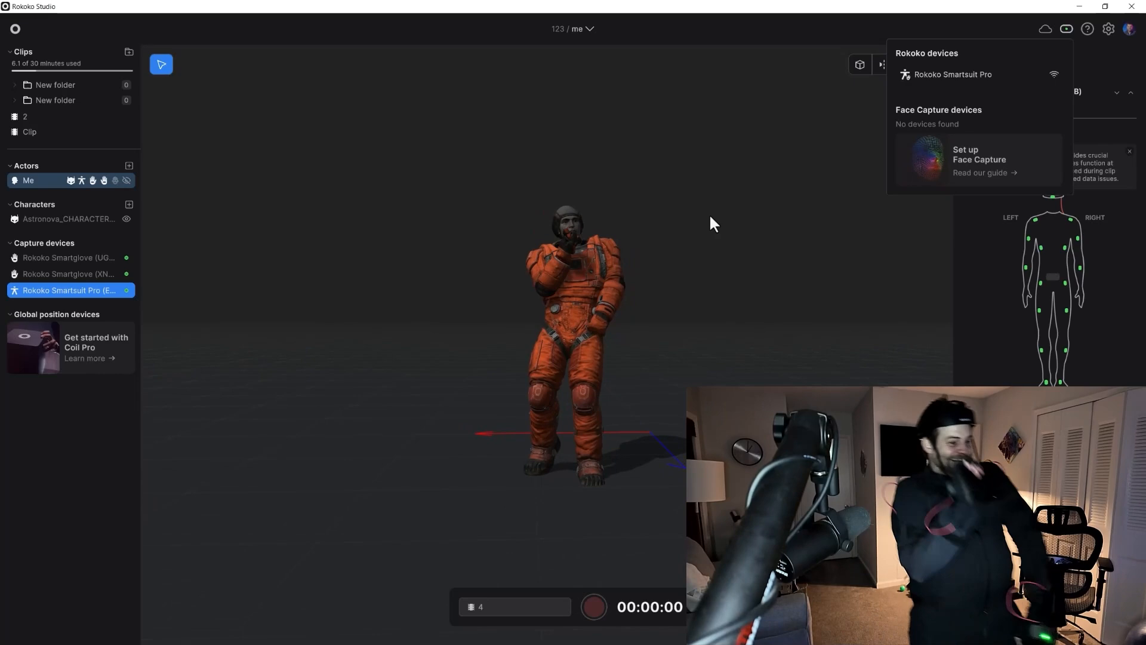
Close the connected-devices list and select the Me actor to drive the astronaut live.
{"action": "left_click", "coordinate": [69, 290]}
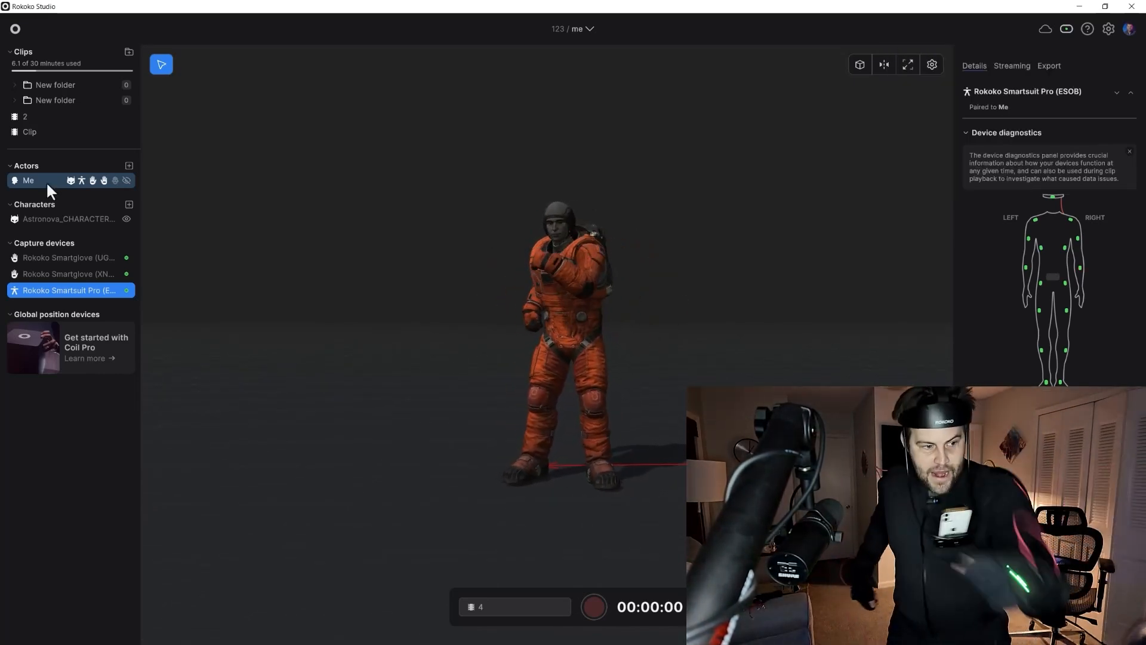
{"action": "left_click", "coordinate": [908, 64]}
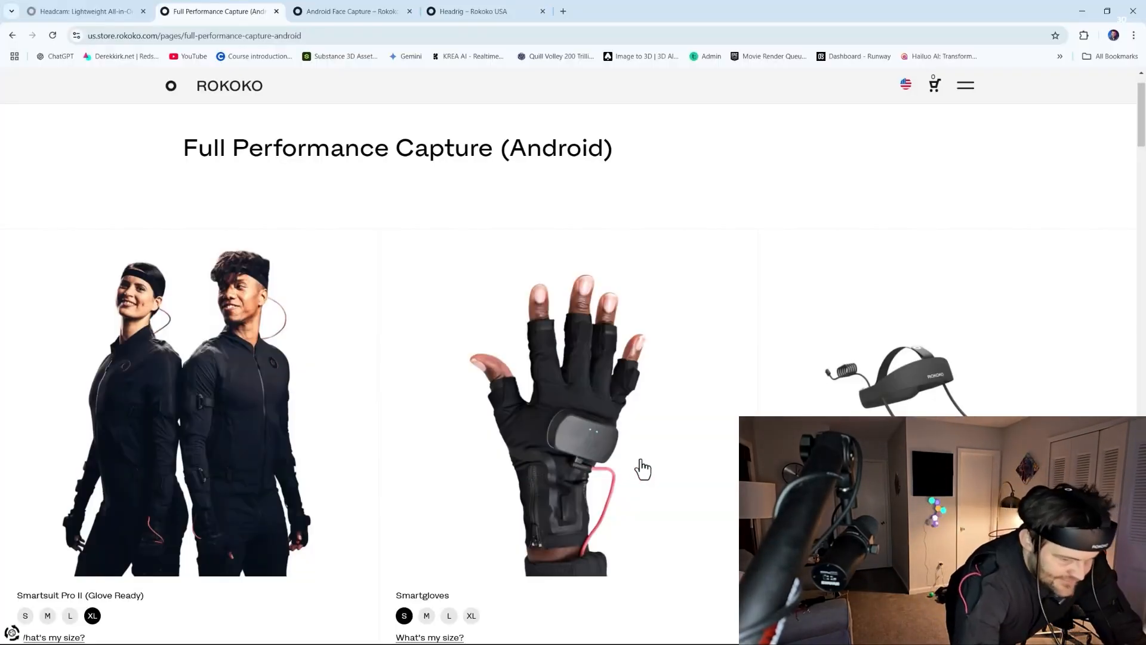
Scroll through the Android Full Performance Capture bundle's items and product details.
{"action": "scroll", "scroll_direction": "down", "scroll_amount": 3}
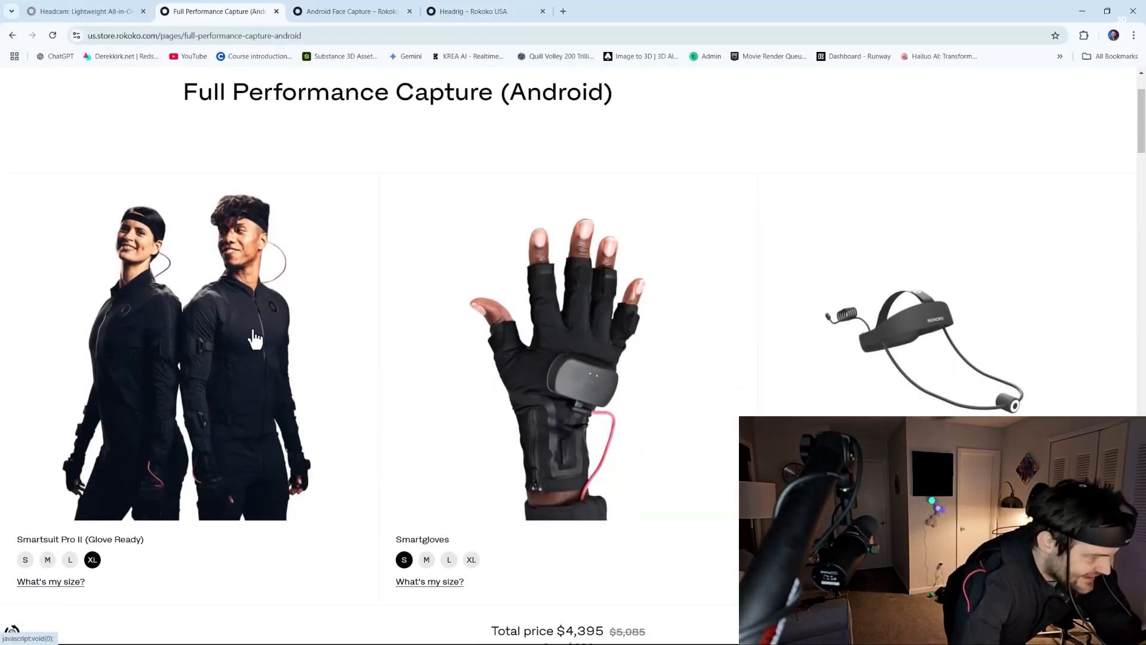
{"action": "mouse_move", "coordinate": [230, 348]}
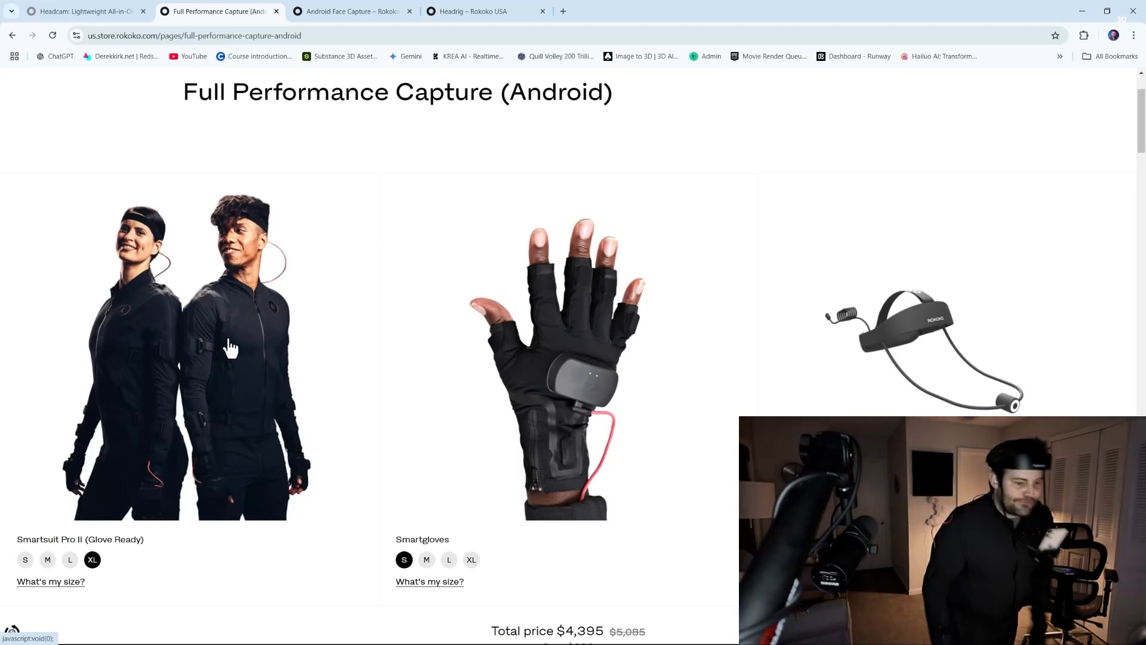
{"action": "scroll", "scroll_direction": "down", "scroll_amount": 3}
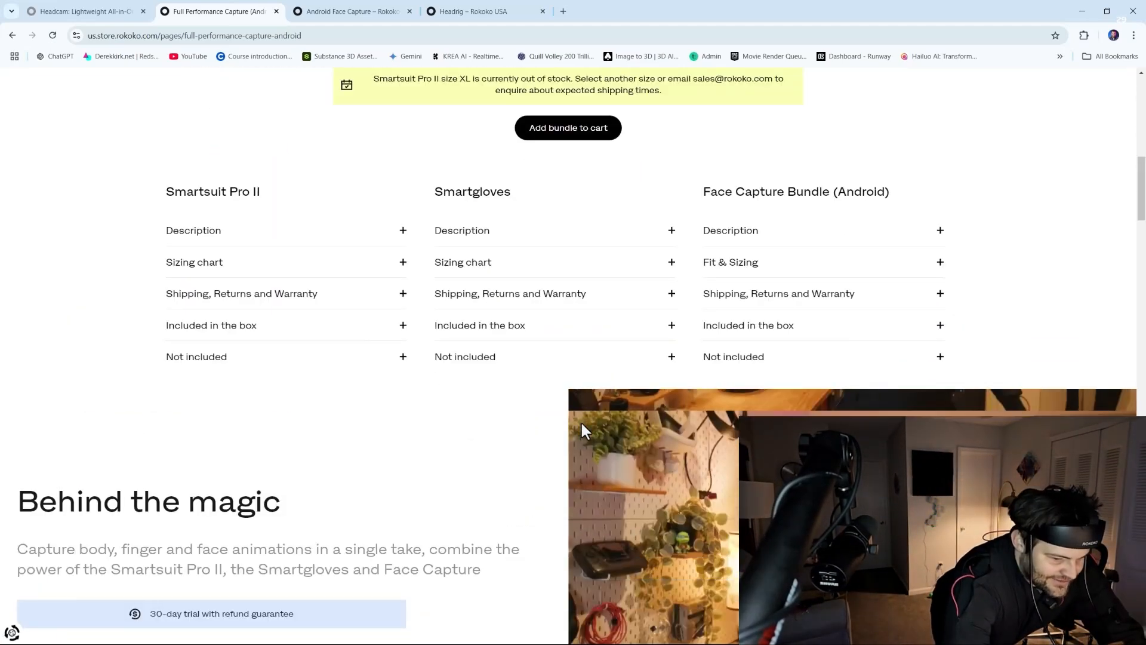
{"action": "scroll", "scroll_direction": "up", "scroll_amount": 3}
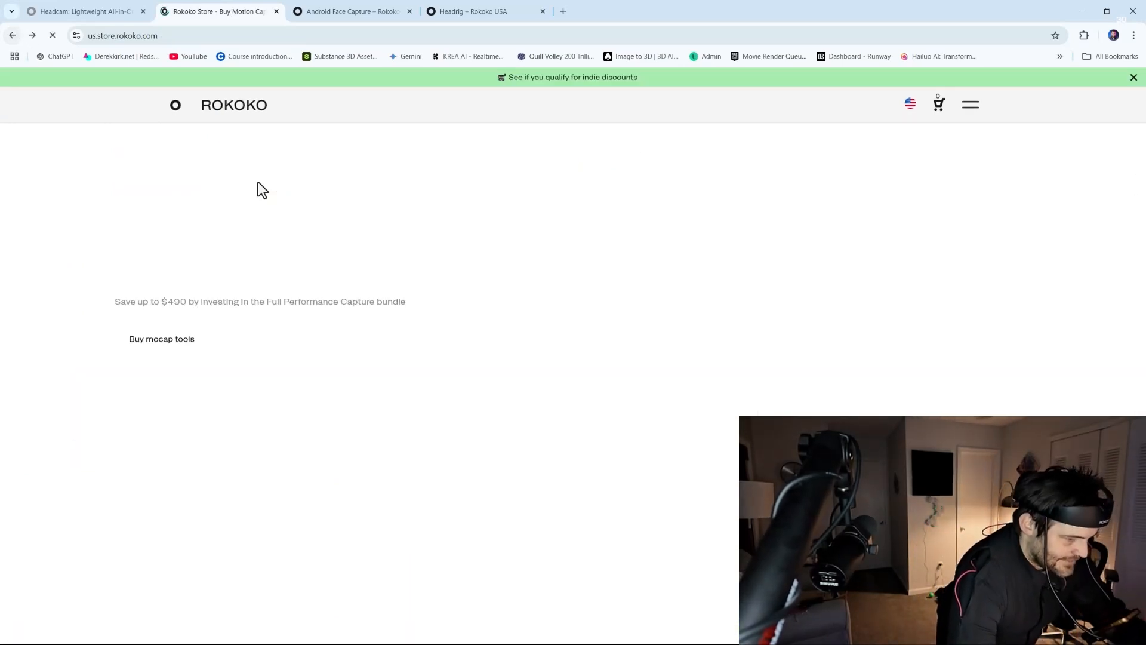
Review the iOS Full Performance Capture bundle, then switch to the Android Face Capture page.
{"action": "left_click", "coordinate": [161, 338]}
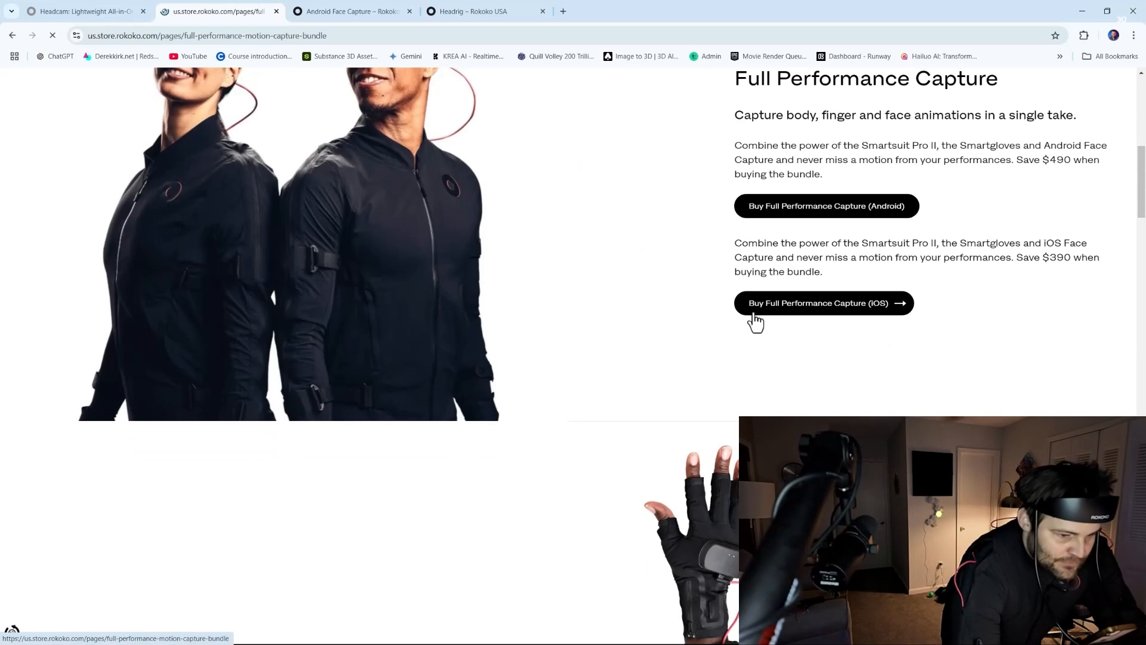
{"action": "left_click", "coordinate": [816, 302]}
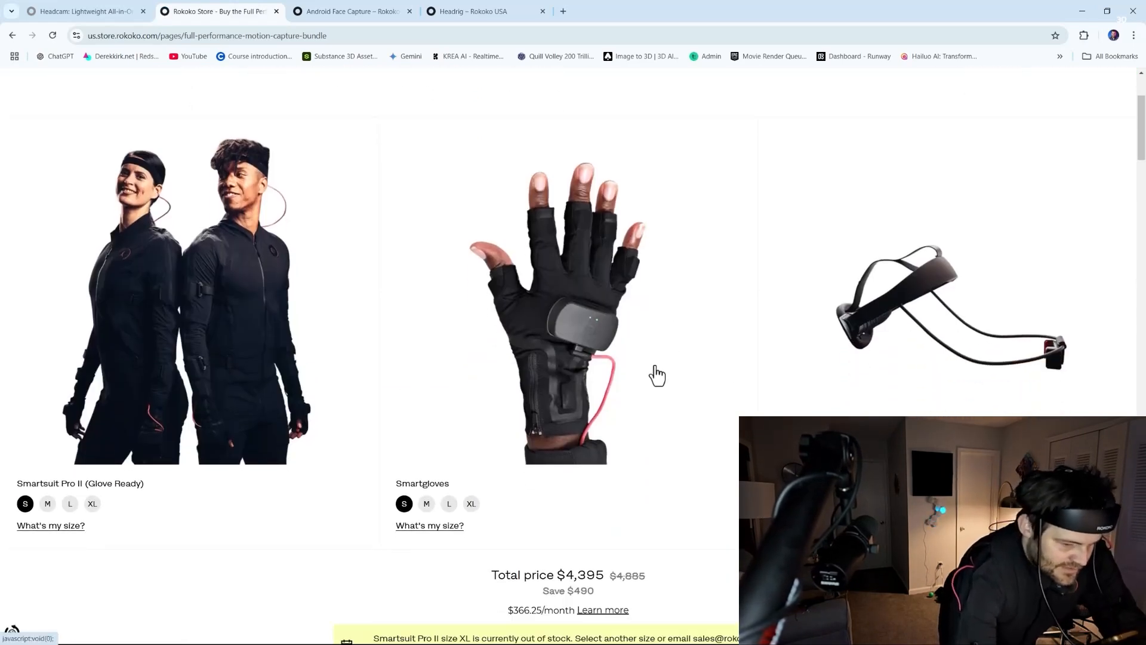
{"action": "scroll", "scroll_direction": "down", "scroll_amount": 3}
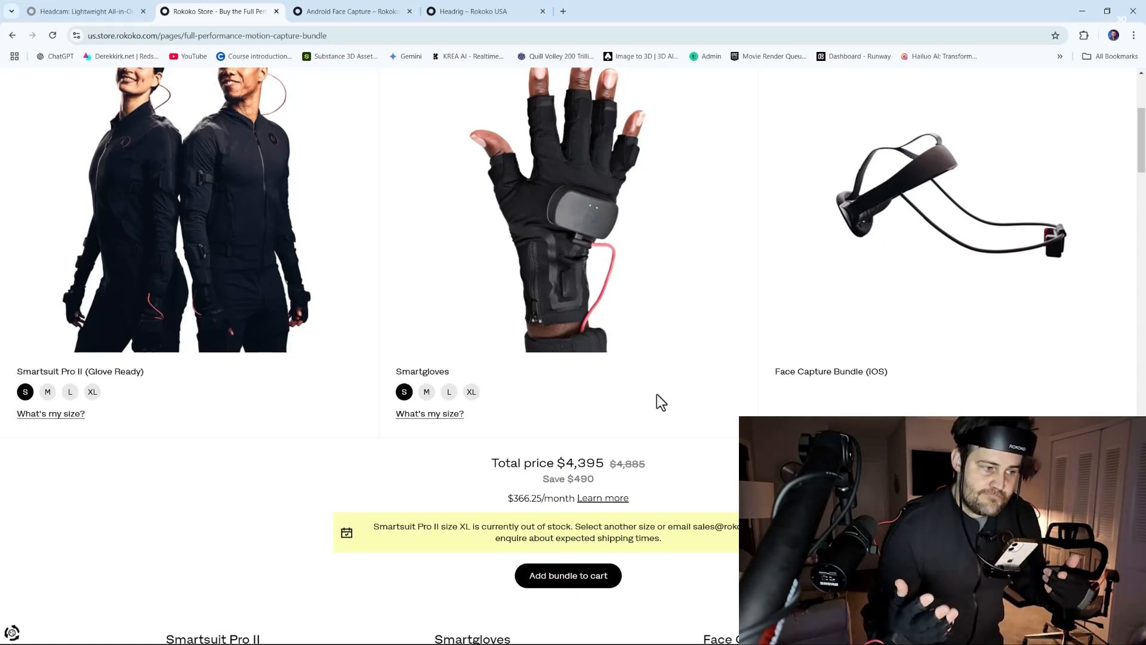
{"action": "left_click", "coordinate": [351, 11]}
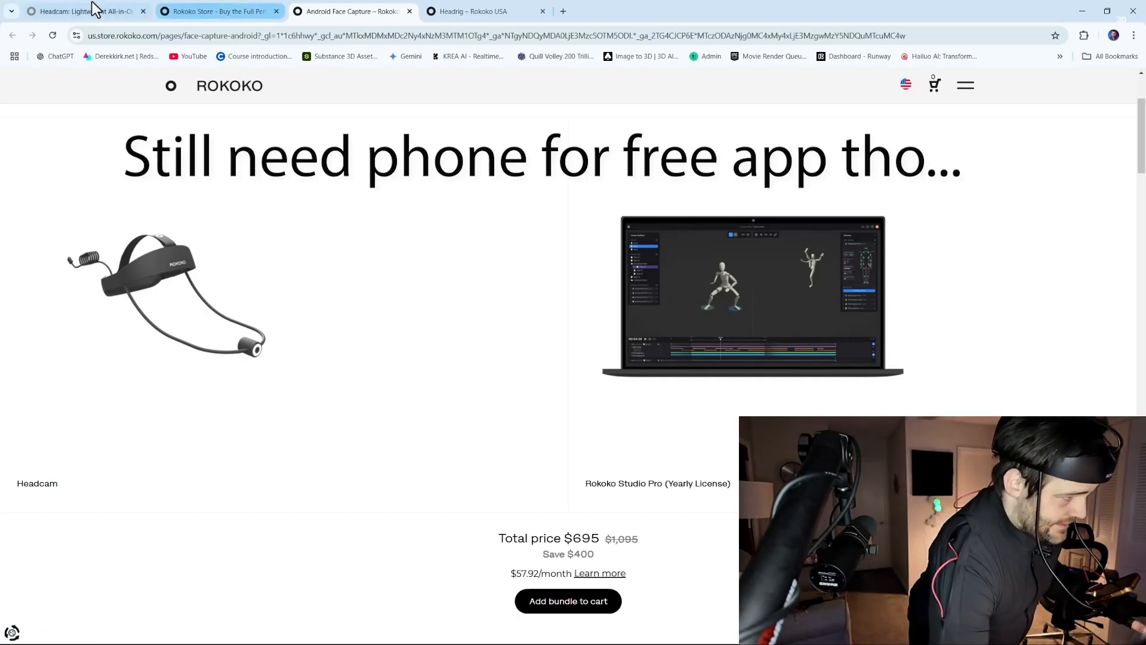
View the Headrig product page, then return to the iOS Full Performance Capture bundle.
{"action": "left_click", "coordinate": [474, 11]}
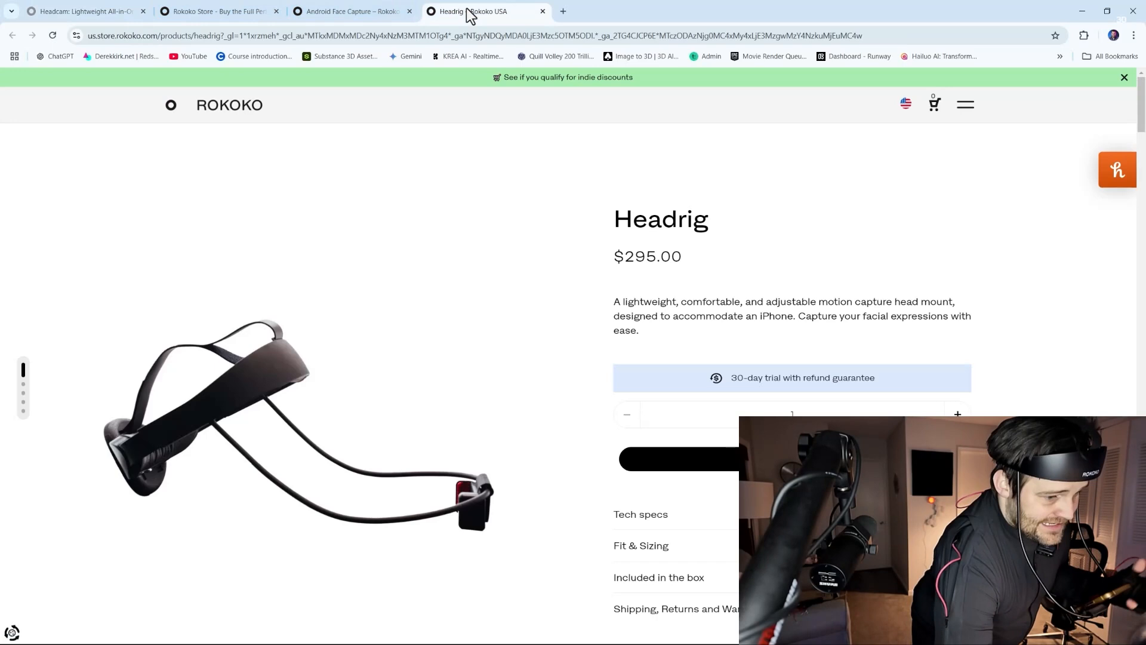
{"action": "left_click", "coordinate": [216, 10]}
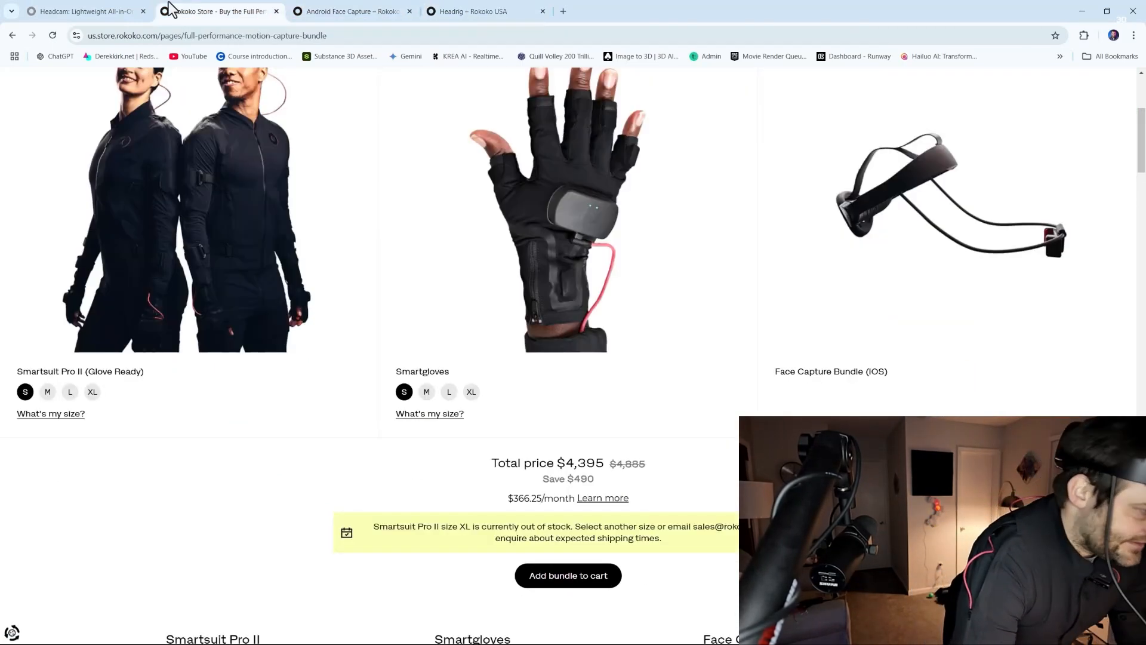
{"action": "mouse_move", "coordinate": [180, 59]}
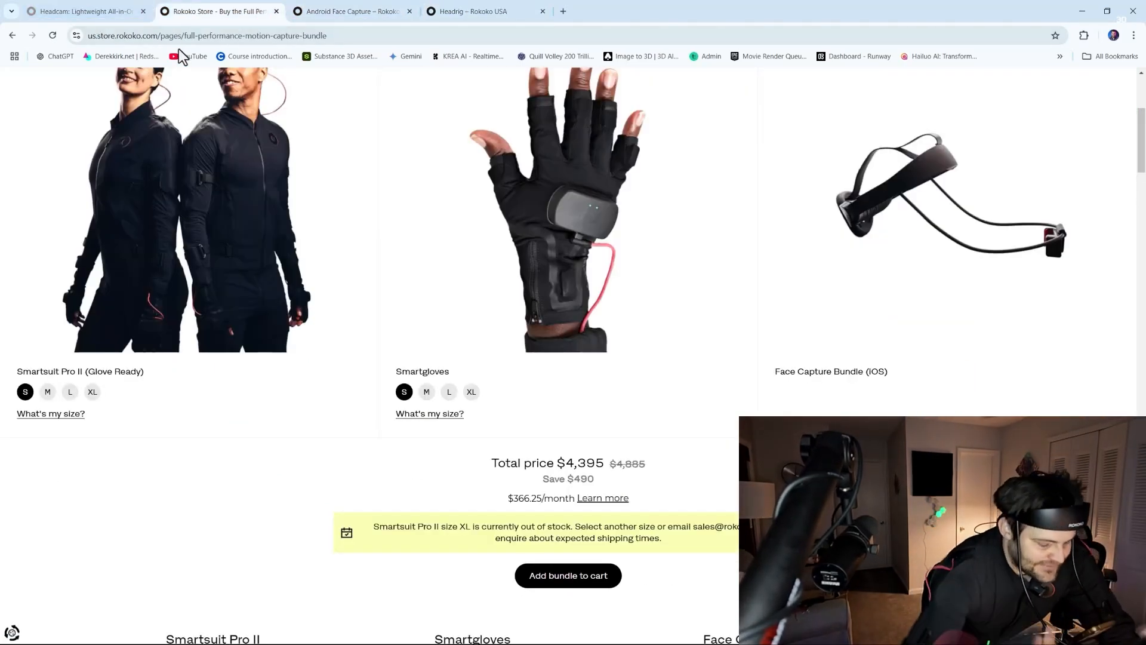
{"action": "mouse_move", "coordinate": [952, 241]}
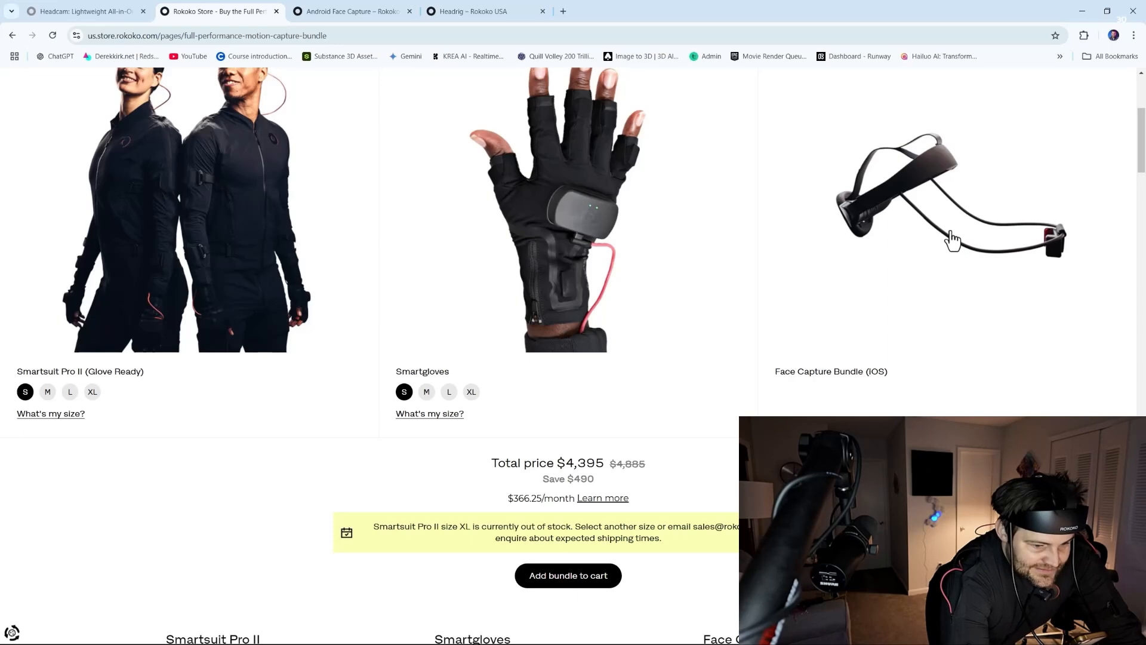
{"action": "mouse_move", "coordinate": [955, 201]}
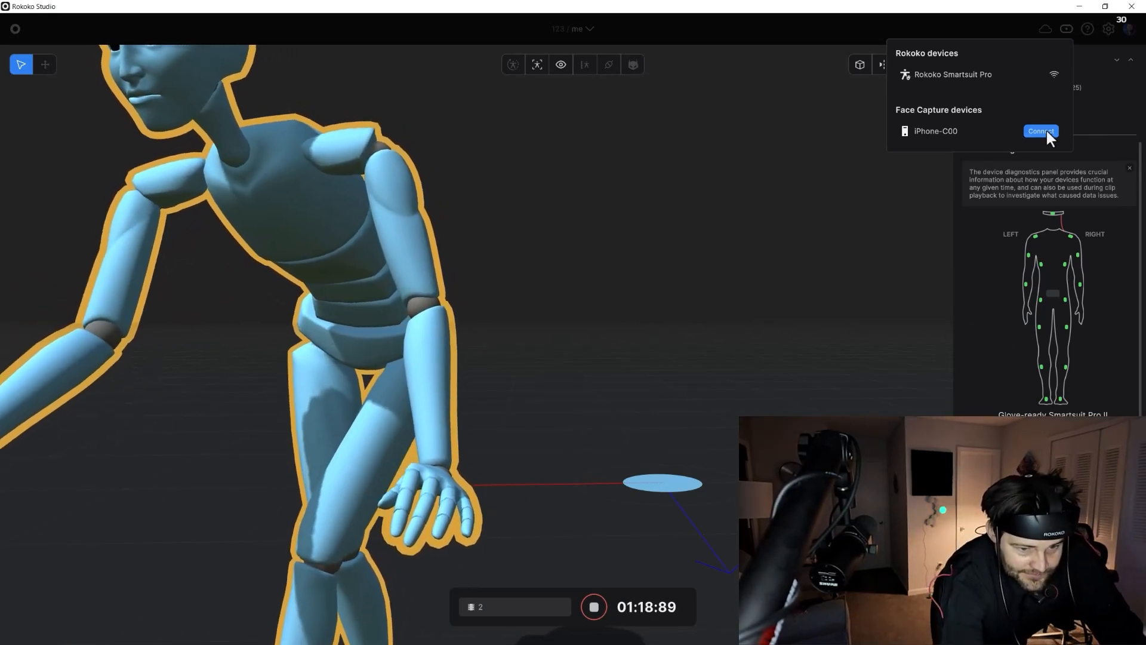
Connect the iPhone under Face Capture devices in the devices dropdown.
{"action": "left_click", "coordinate": [1039, 131]}
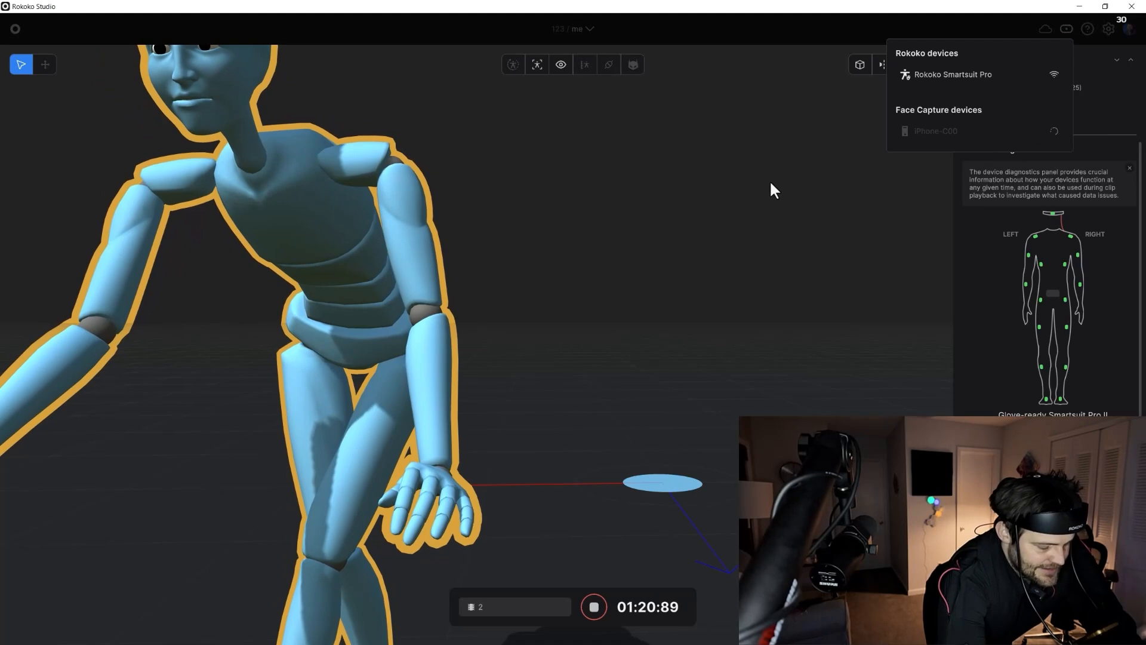